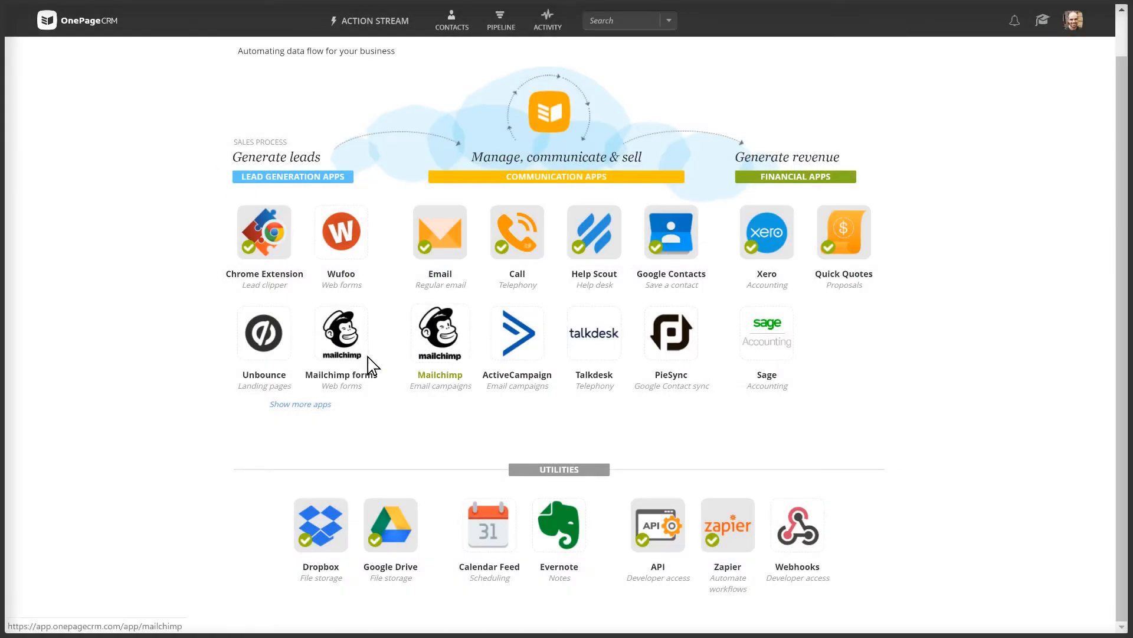
Open the Mailchimp Forms integration details and review what it does.
click(340, 332)
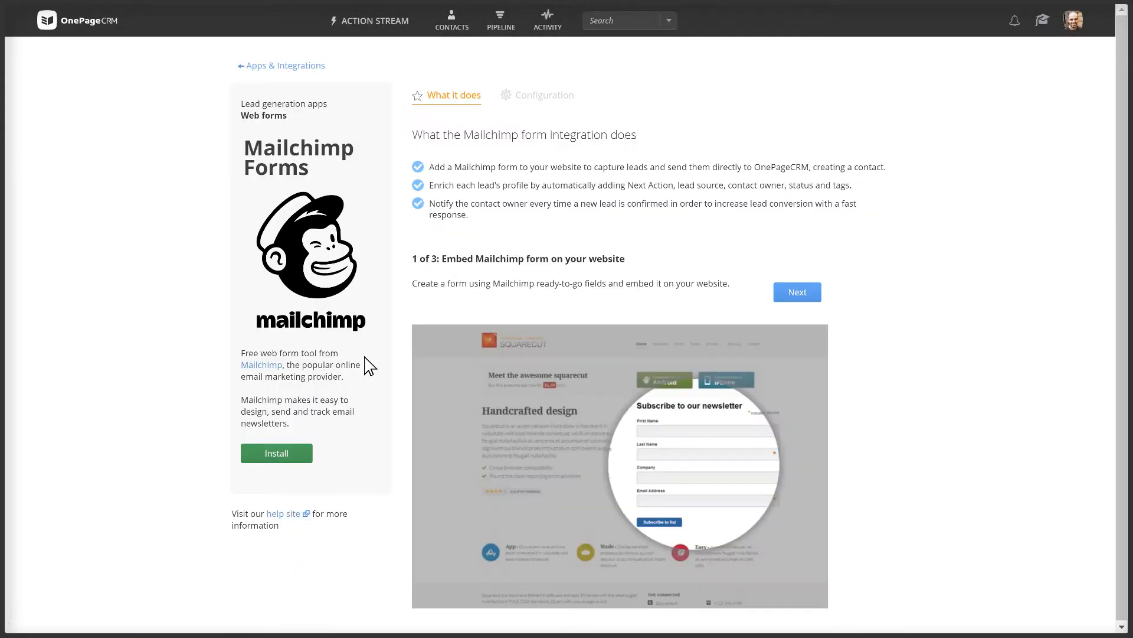
click(276, 452)
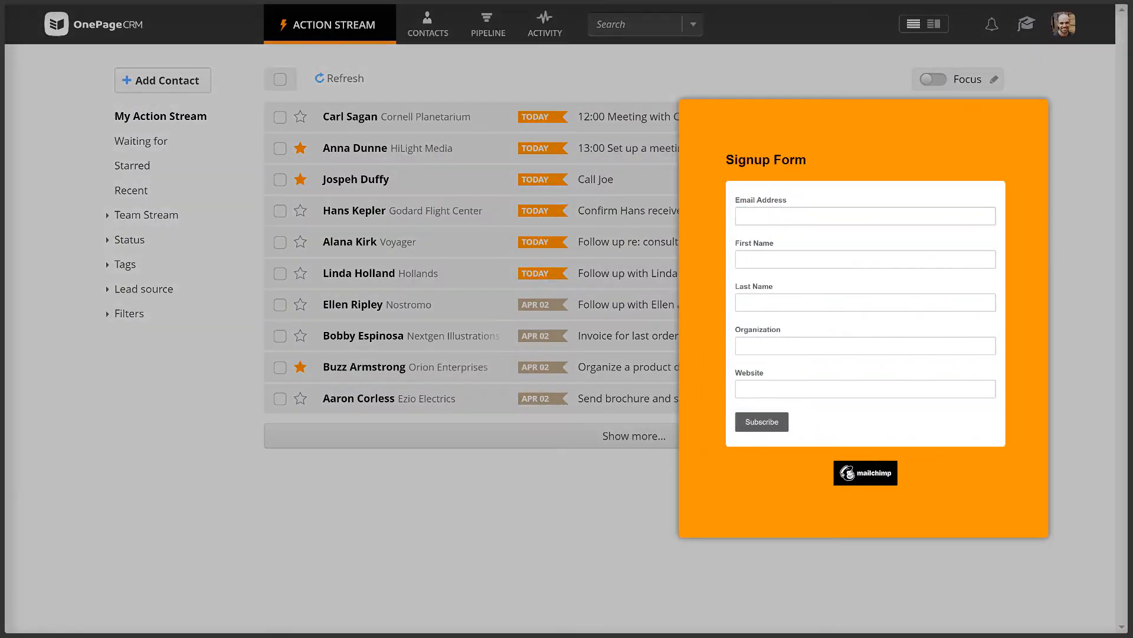
Submit the Mailchimp signup form for Jane Doe of Acme Inc.
text(A)
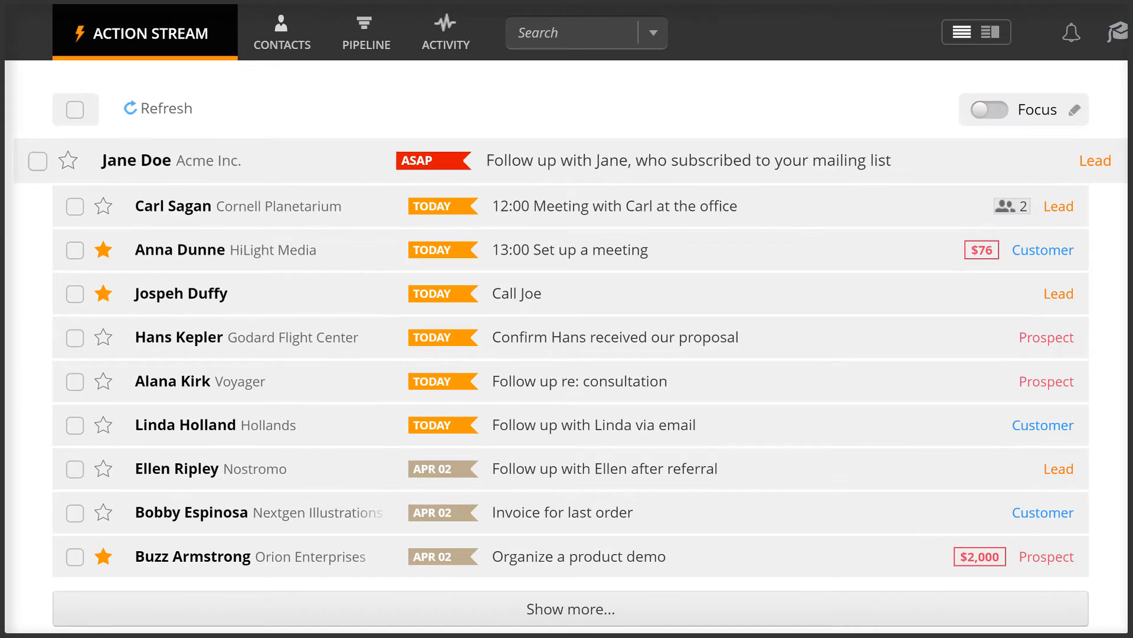
Open Jane Doe's Signup Form contact record and try enriching it with social data.
click(136, 160)
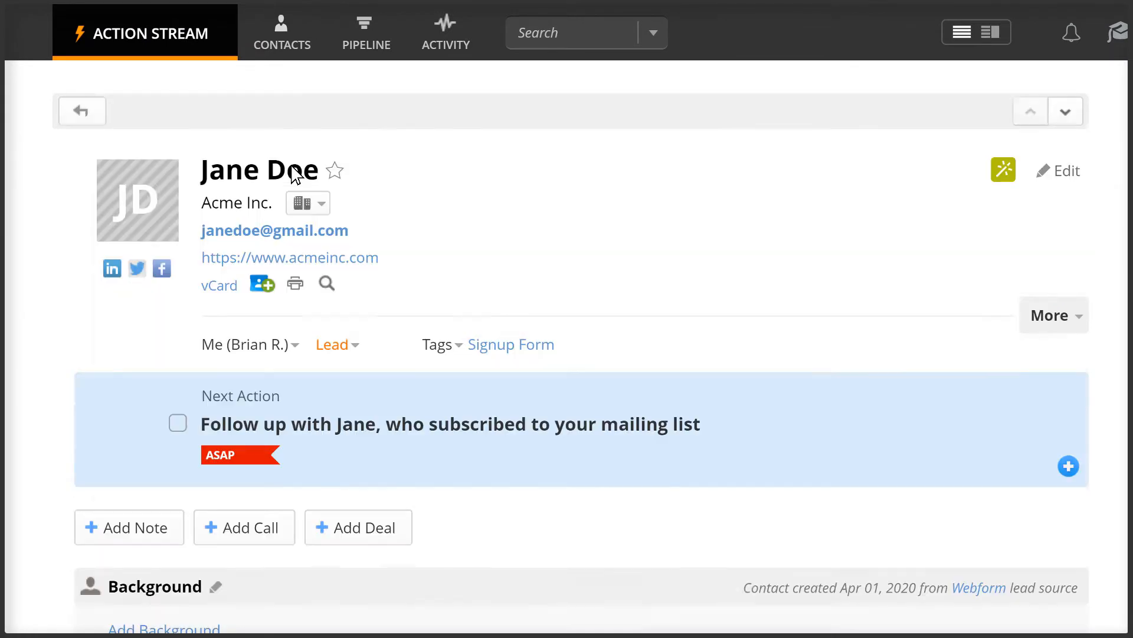
mouse_move(1003, 171)
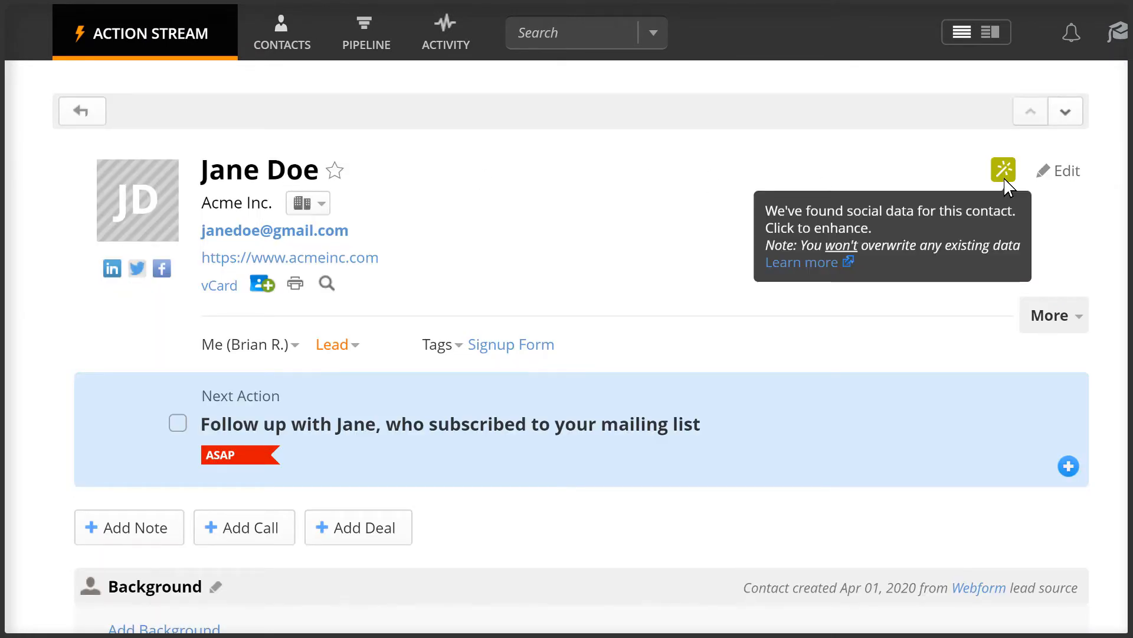
click(1002, 170)
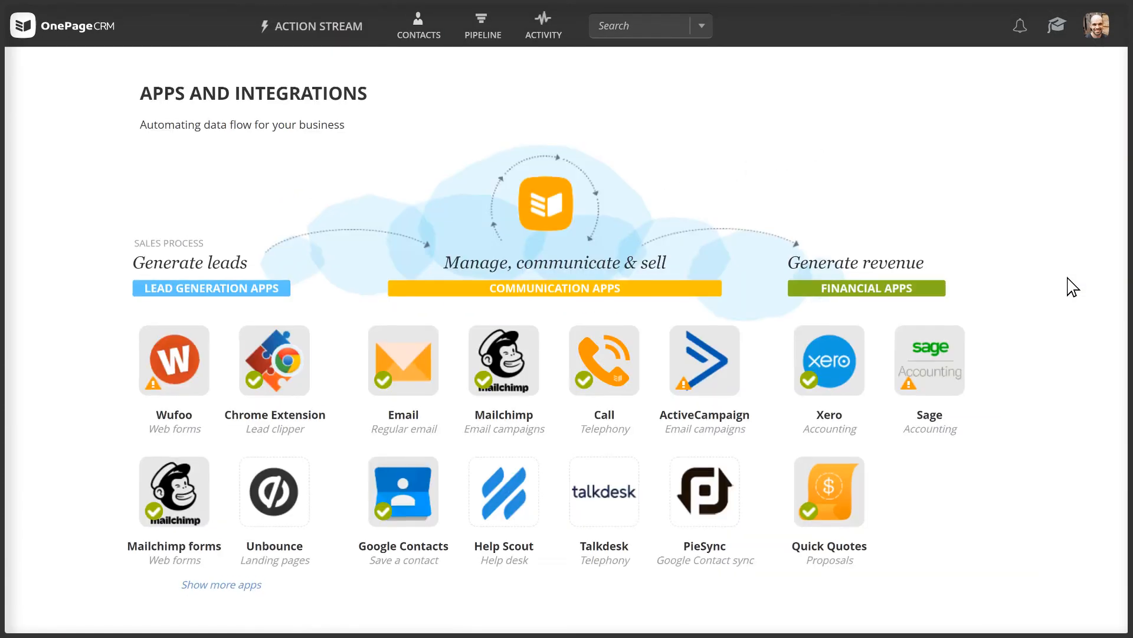
Open the Mailchimp app and view its Status, Recent campaigns and Segments tabs.
click(503, 360)
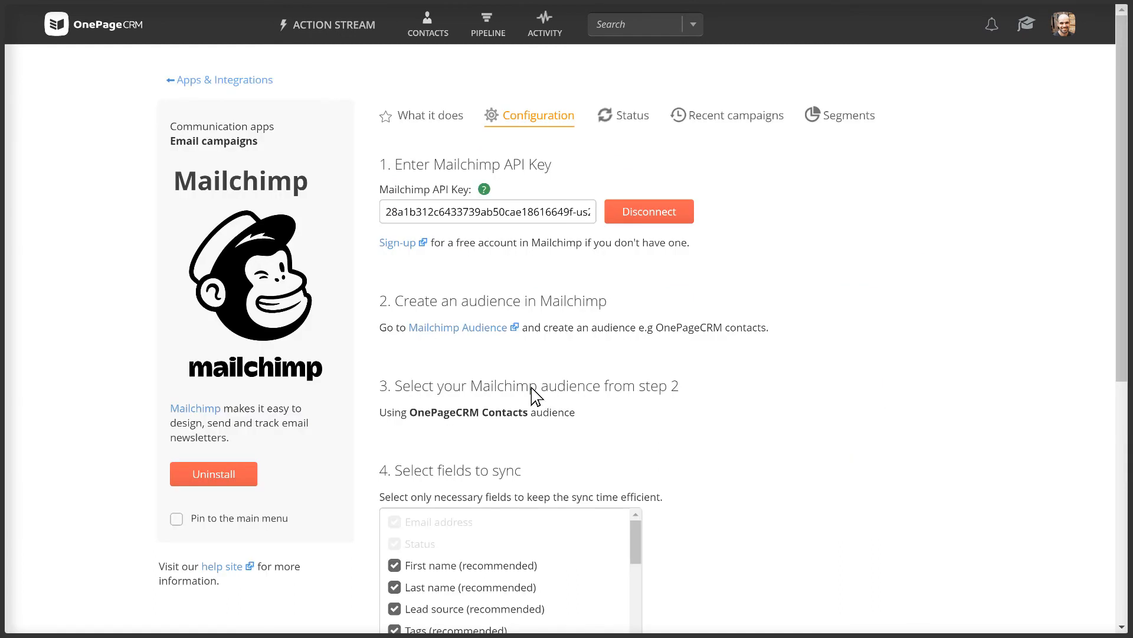
mouse_move(564, 289)
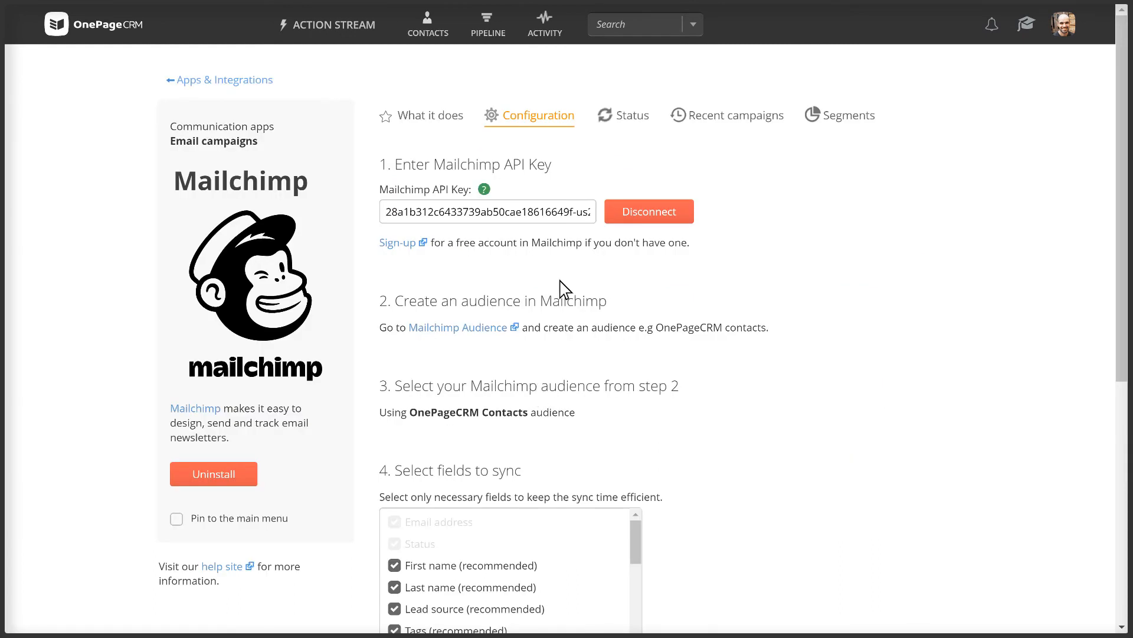
click(630, 115)
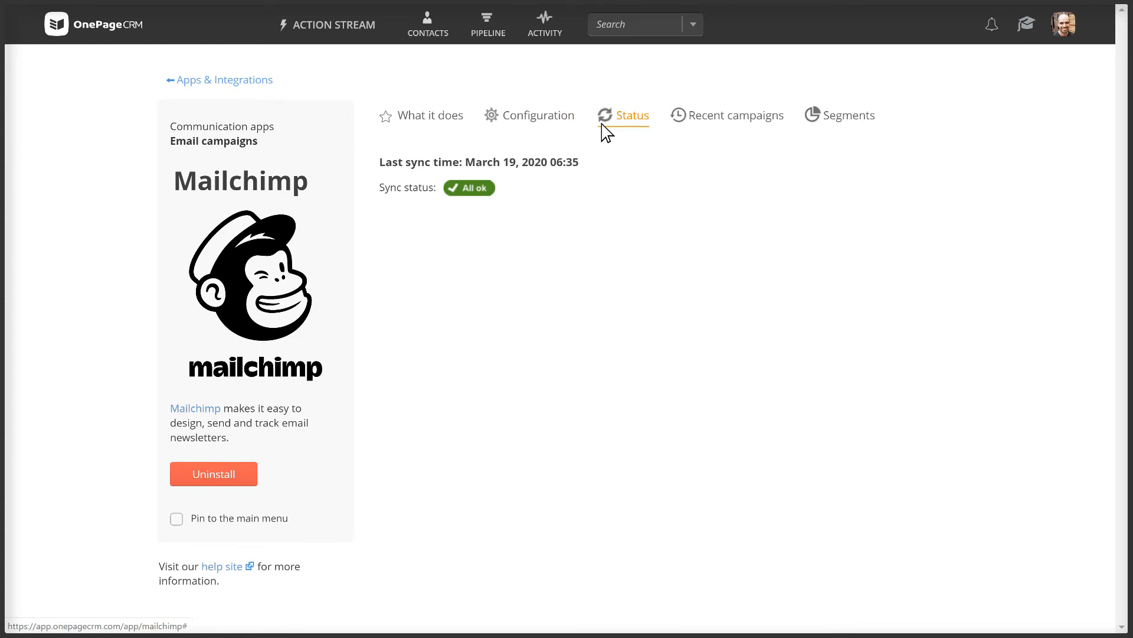
click(735, 115)
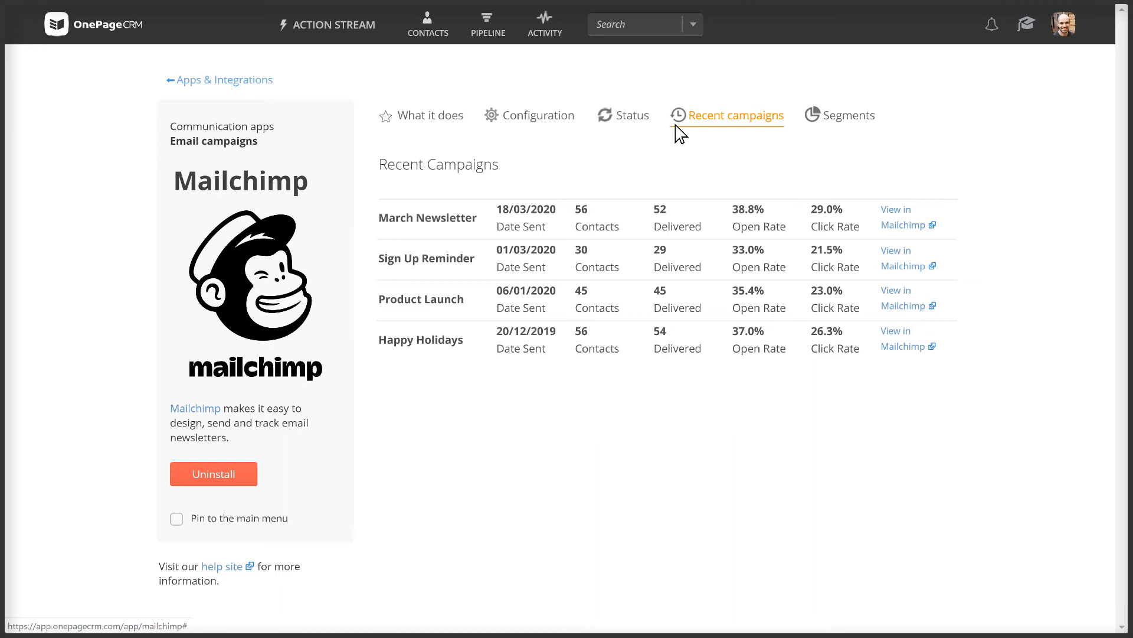
click(848, 115)
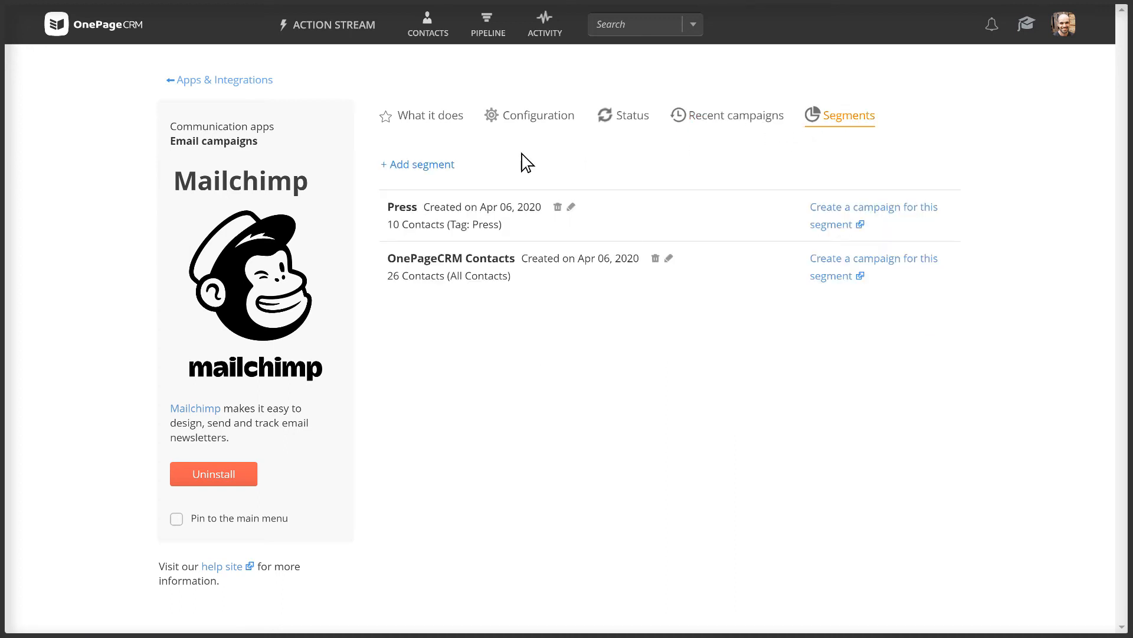
Name the segment 'Newsletter Subscribers', include Customer contacts, and send it to Mailchimp.
text(Newsletter Su)
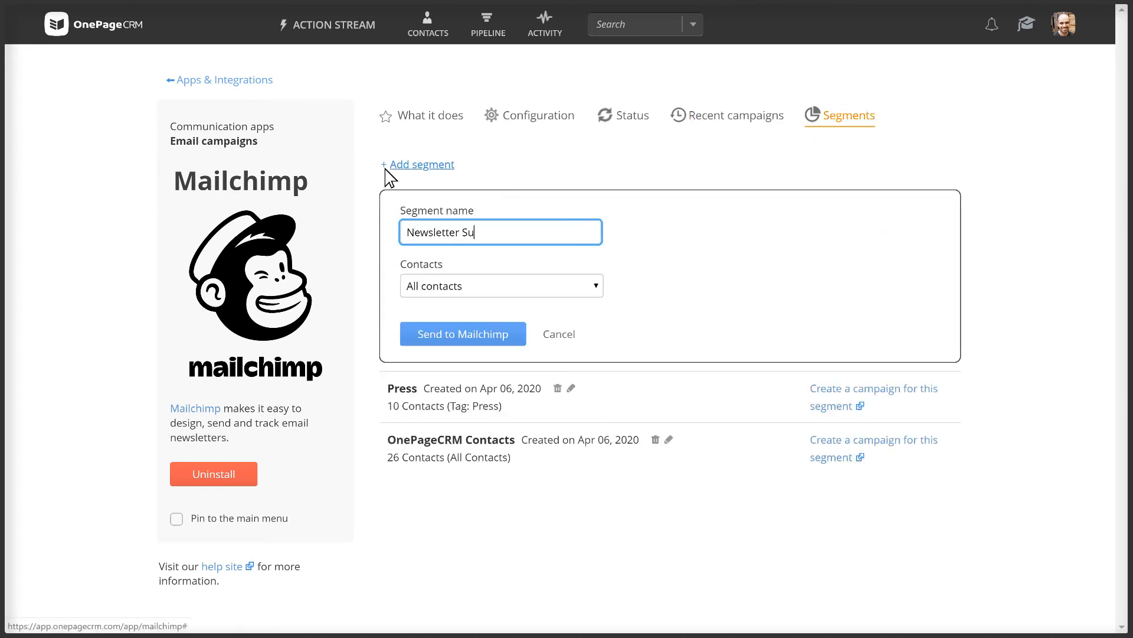
click(501, 286)
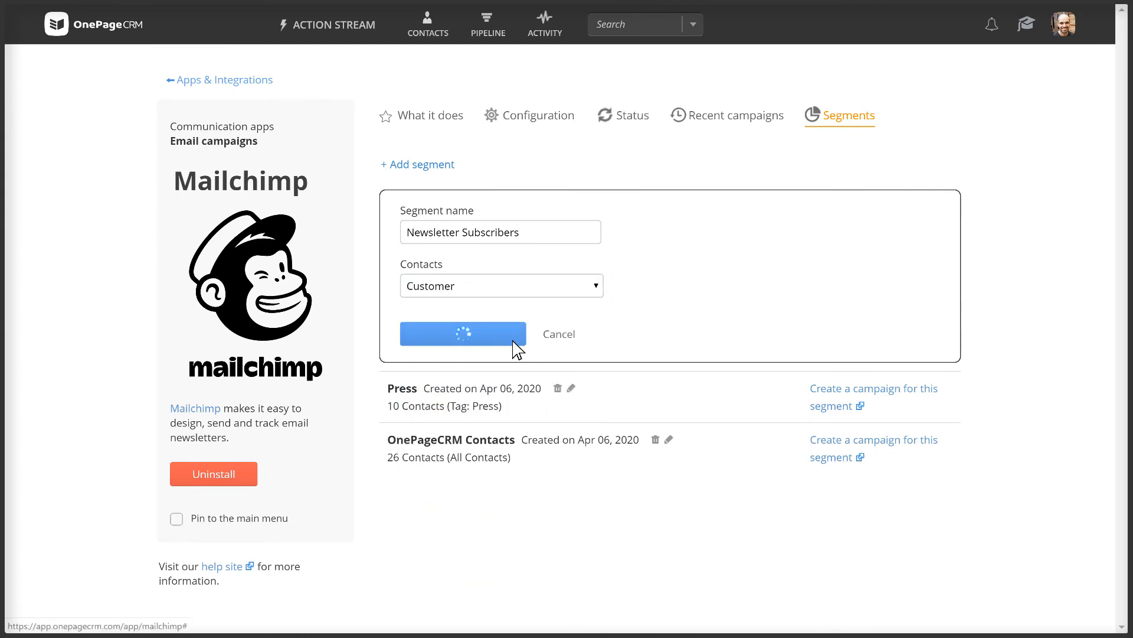
click(463, 333)
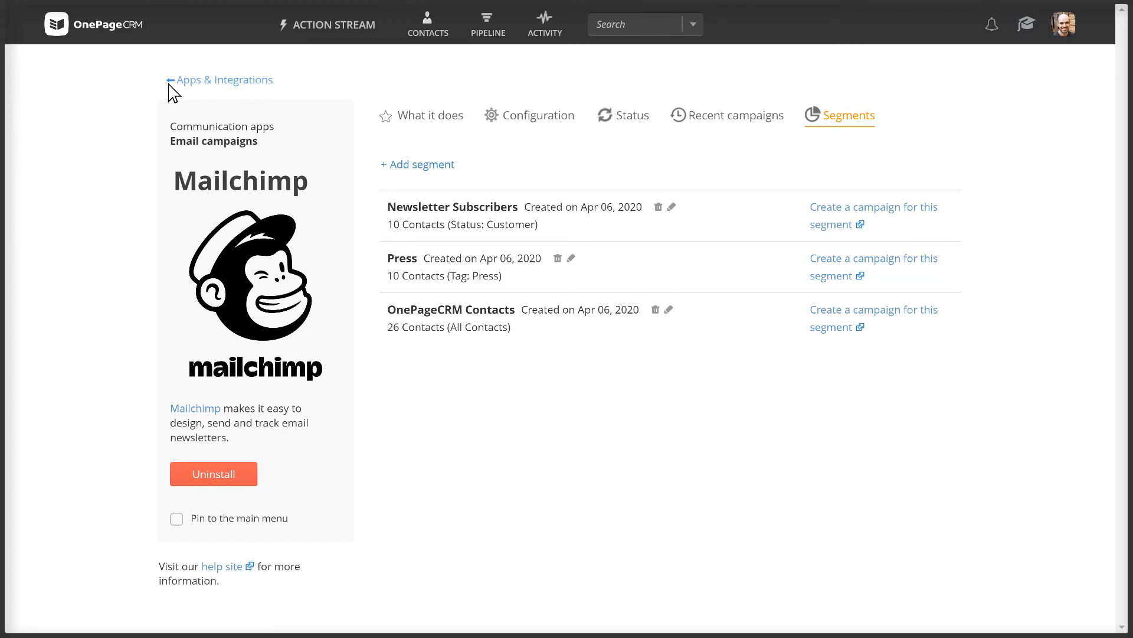